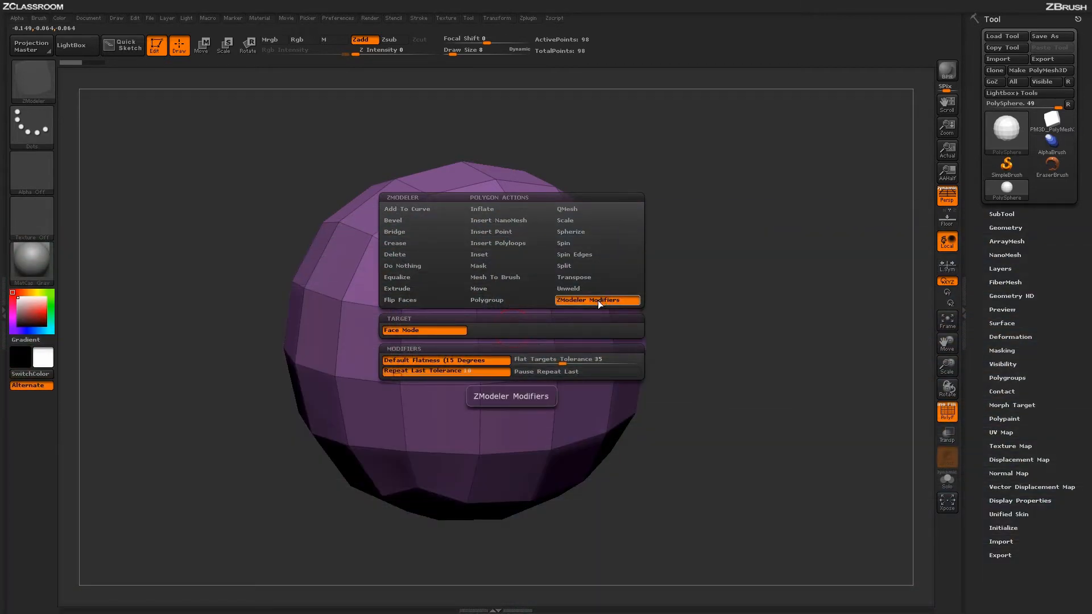
pyautogui.moveTo(460, 355)
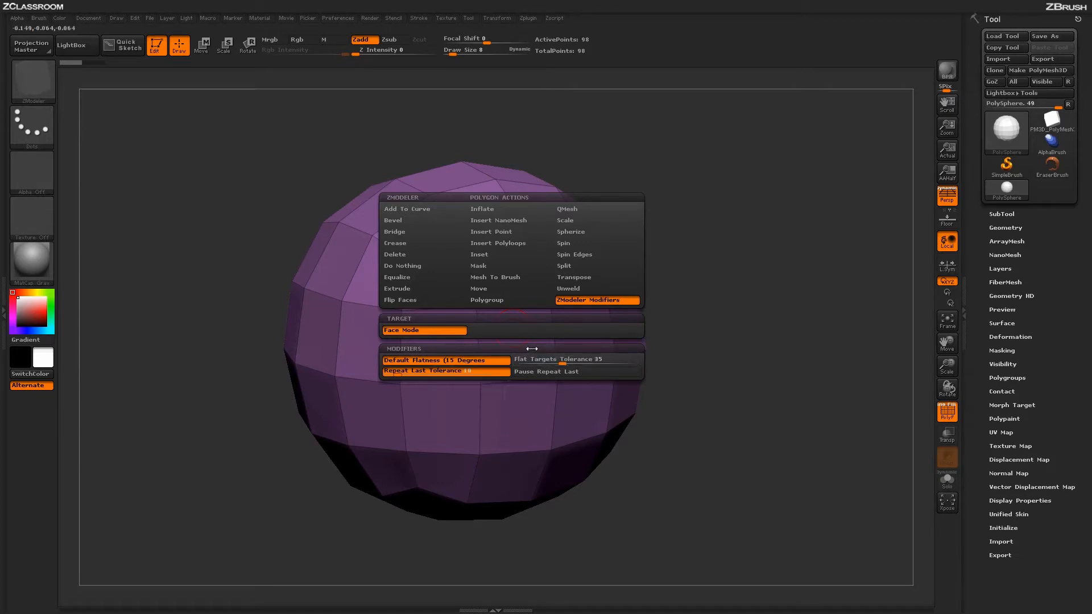
pyautogui.moveTo(596, 304)
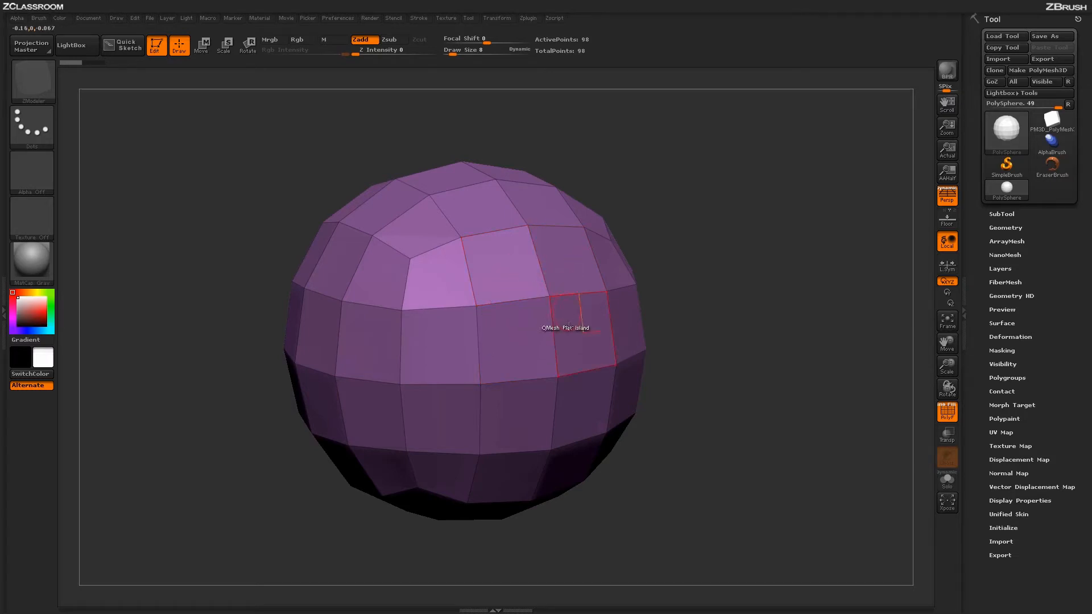
pyautogui.moveTo(505, 282)
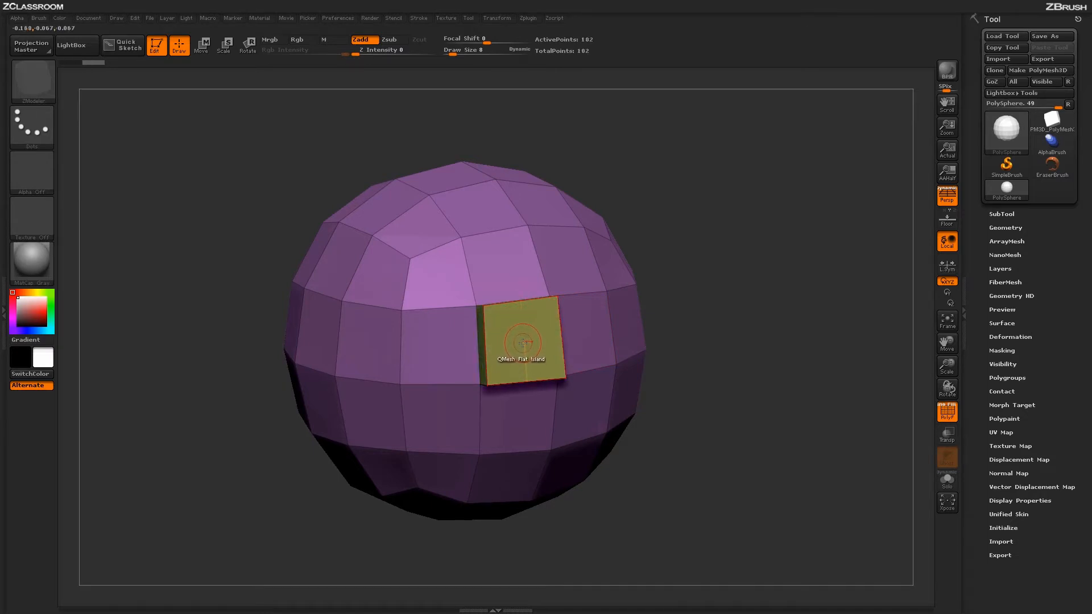
# - Undo the test Flat Island extrusion and bring up the ZModeler modifier settings on the sphere
pyautogui.click(521, 341)
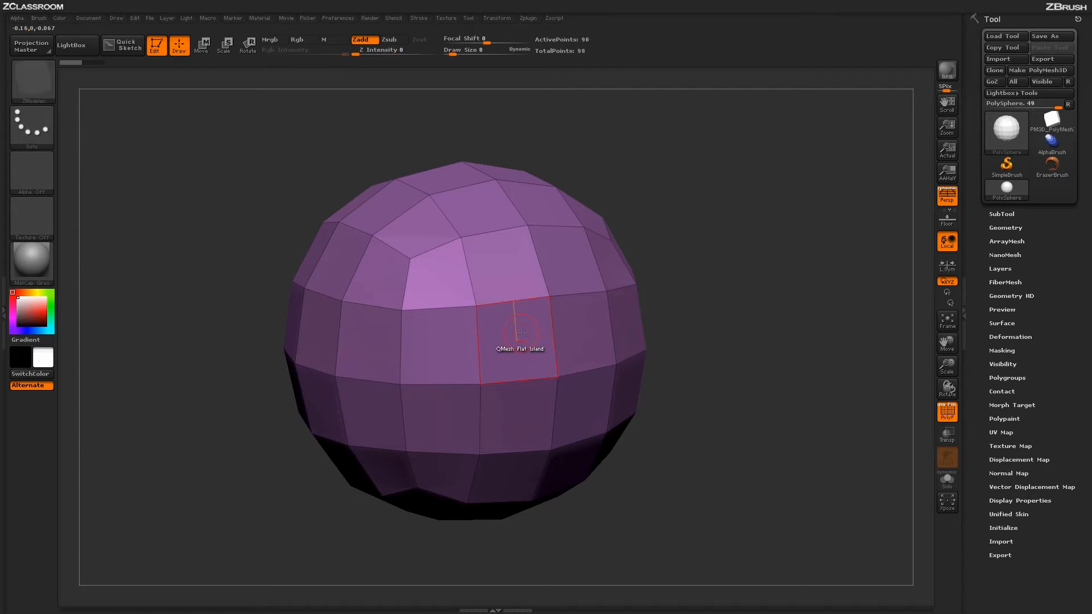
pyautogui.click(519, 333)
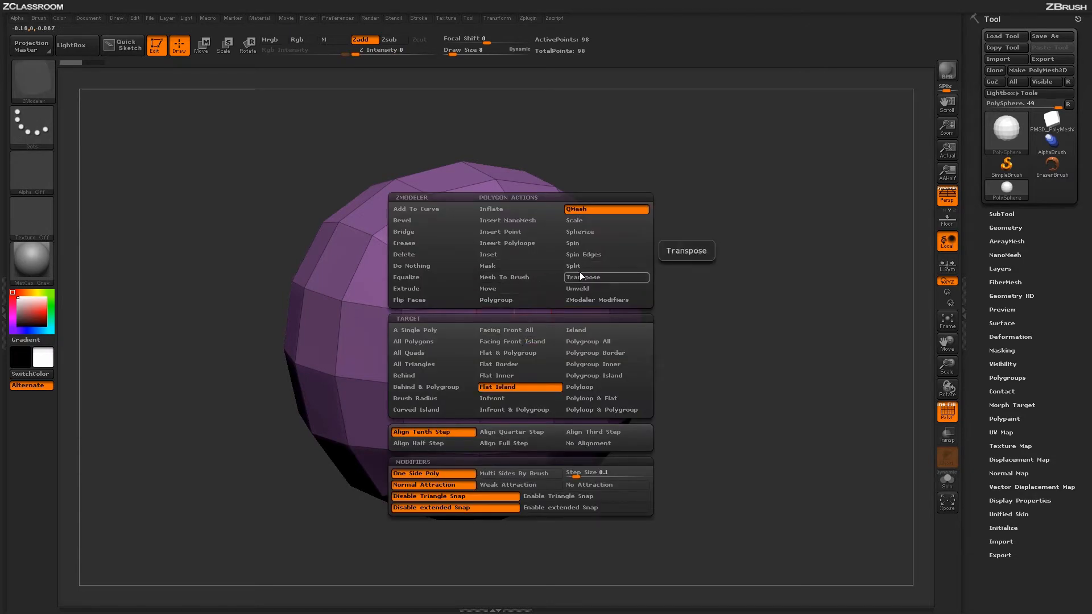
pyautogui.click(603, 300)
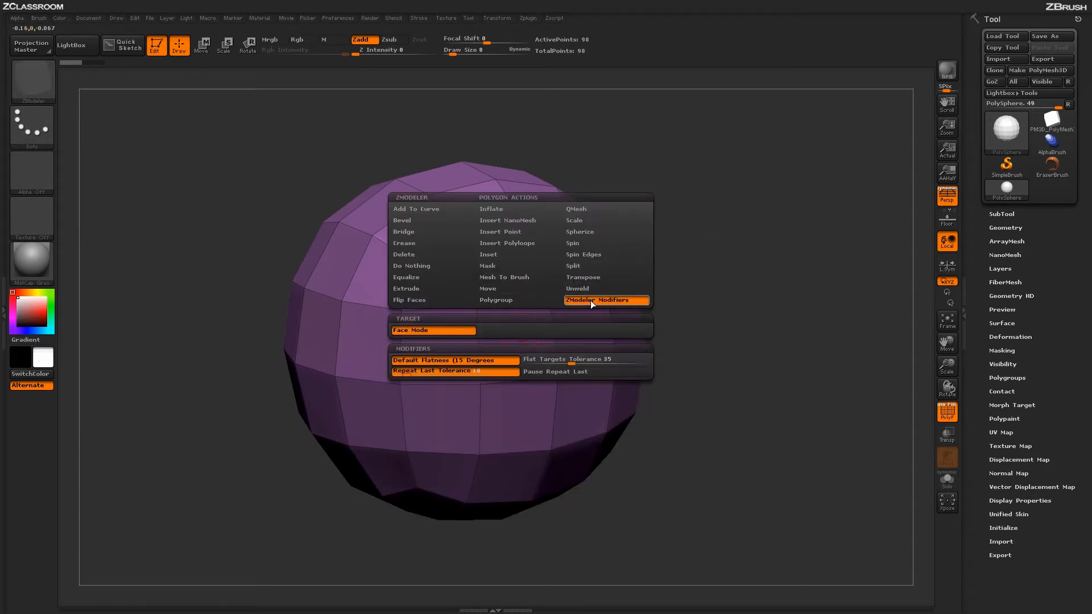
pyautogui.moveTo(585, 360)
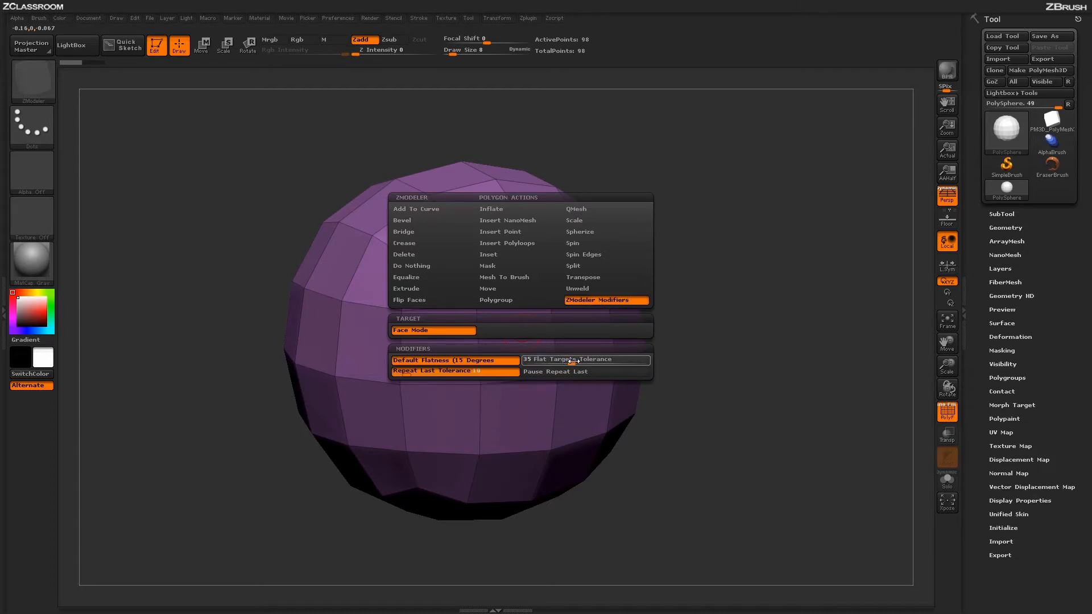
pyautogui.moveTo(585, 360)
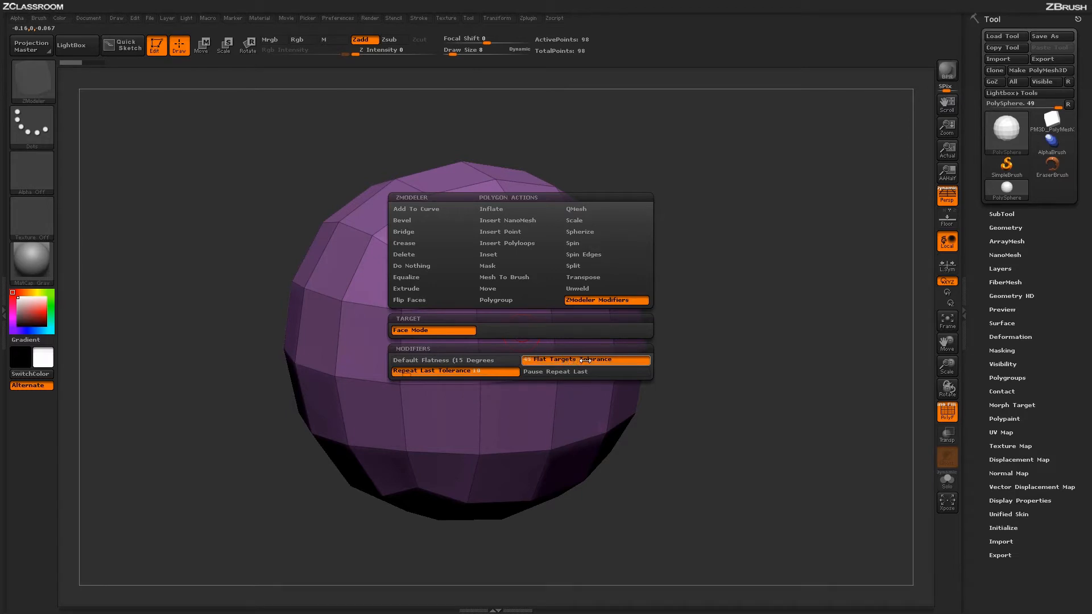
pyautogui.moveTo(585, 360)
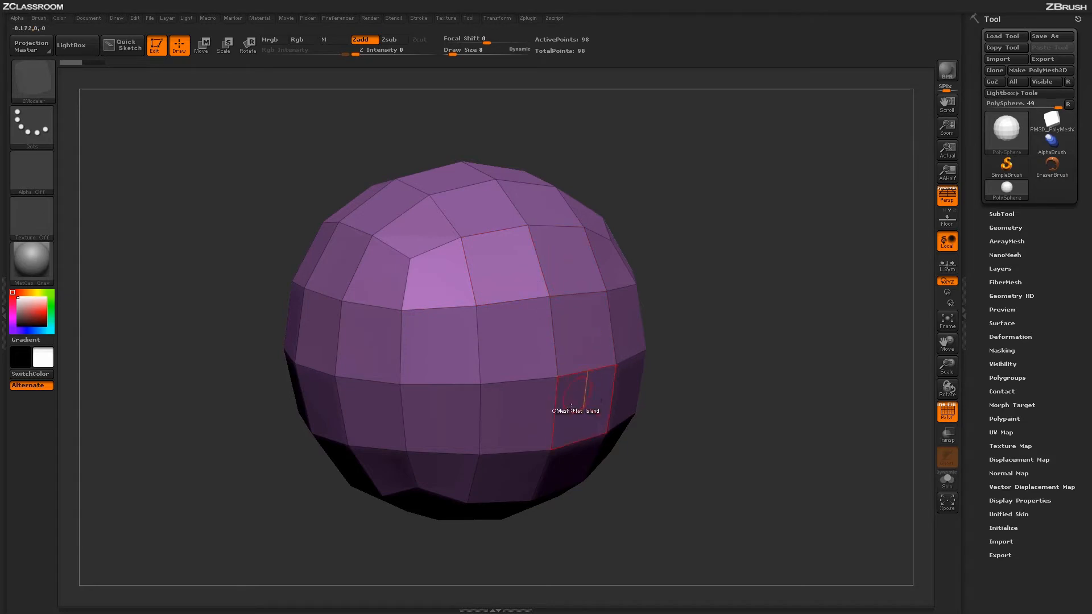
pyautogui.moveTo(519, 323)
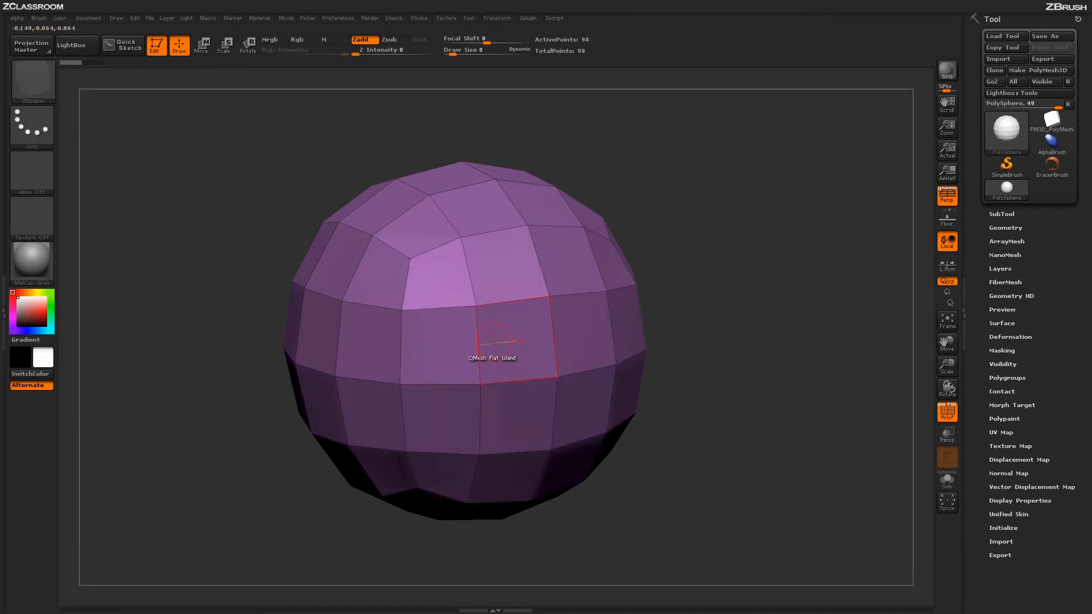
# - Reopen ZModeler Modifiers from the polygon menu and raise Flat Targets Tolerance to 45
pyautogui.rightClick(492, 341)
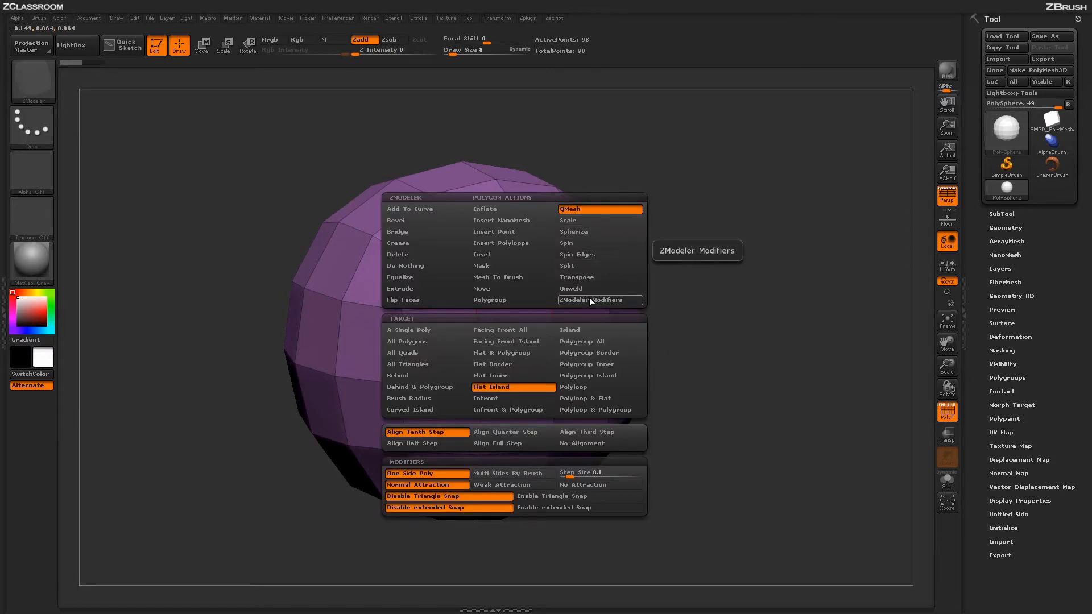
pyautogui.click(599, 299)
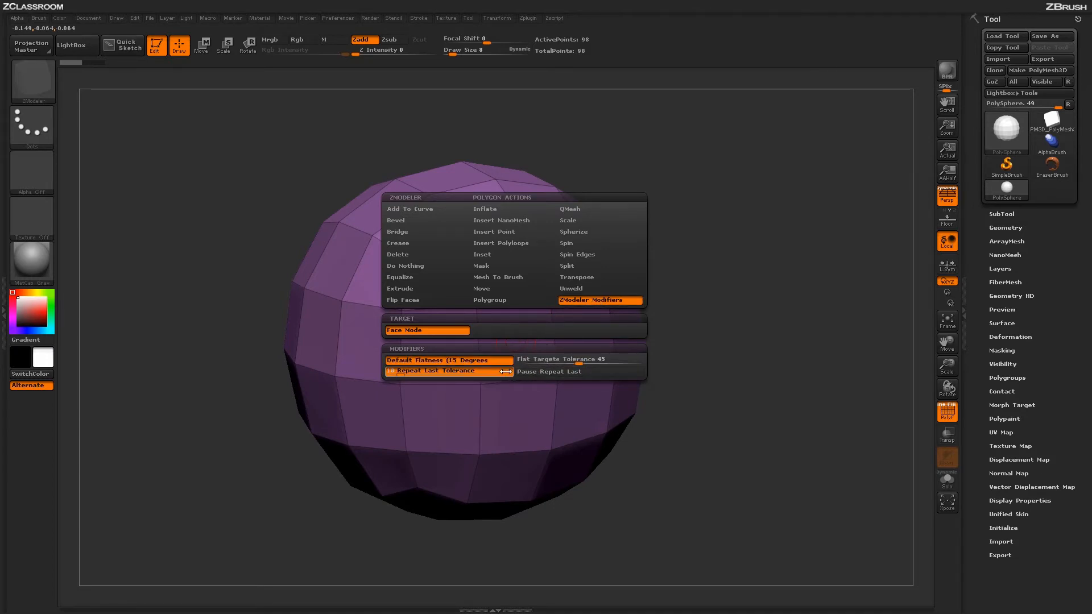
pyautogui.moveTo(448, 370)
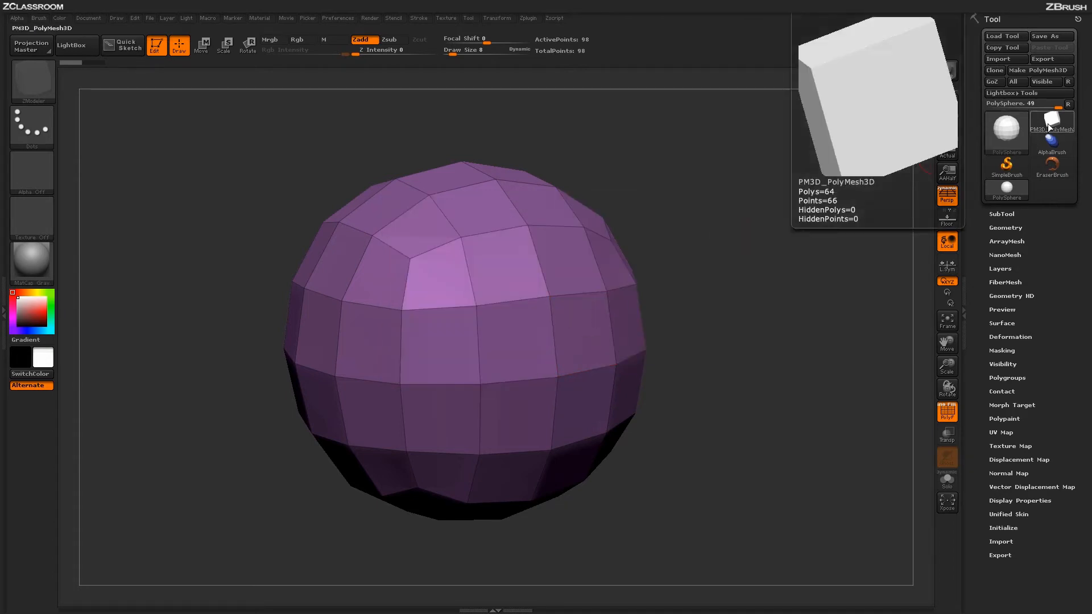
# - Switch to the PolyMesh3D block and QMesh a one-cube wall along the top's two back edges
pyautogui.click(1052, 130)
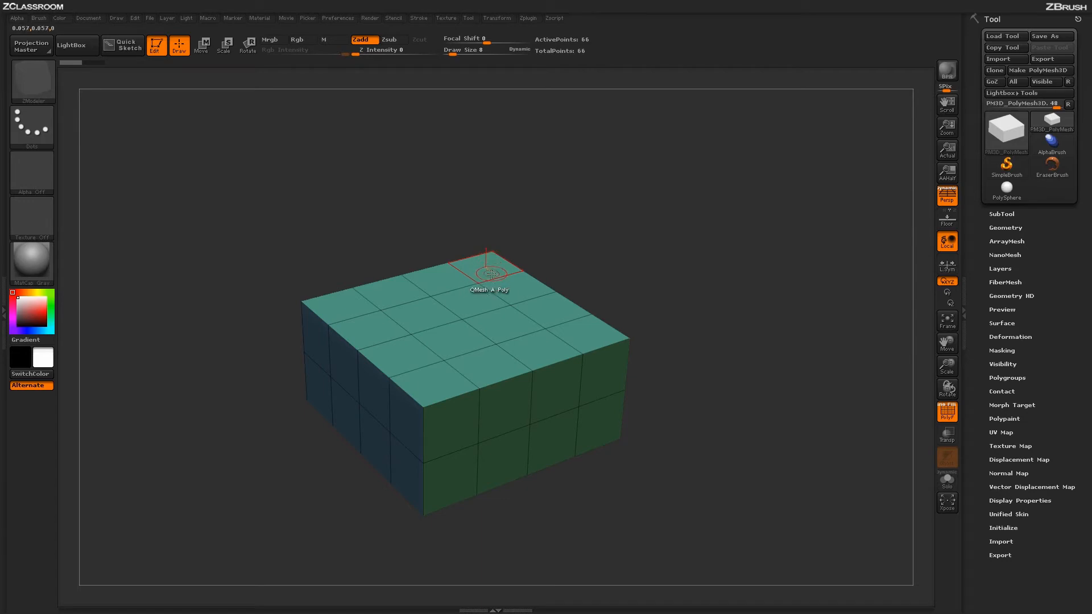
pyautogui.moveTo(494, 272)
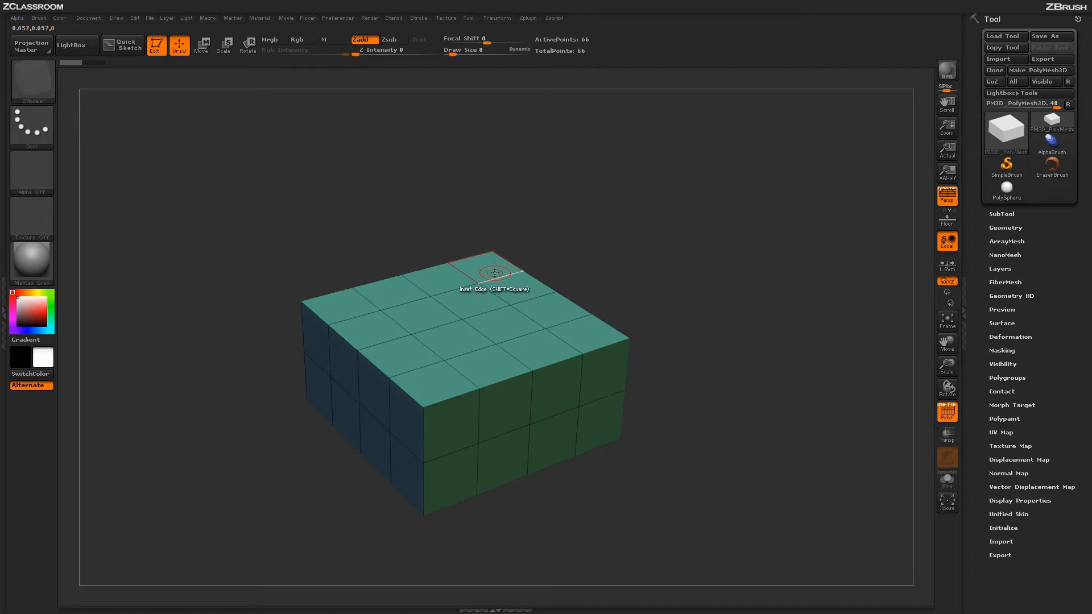
pyautogui.moveTo(479, 264)
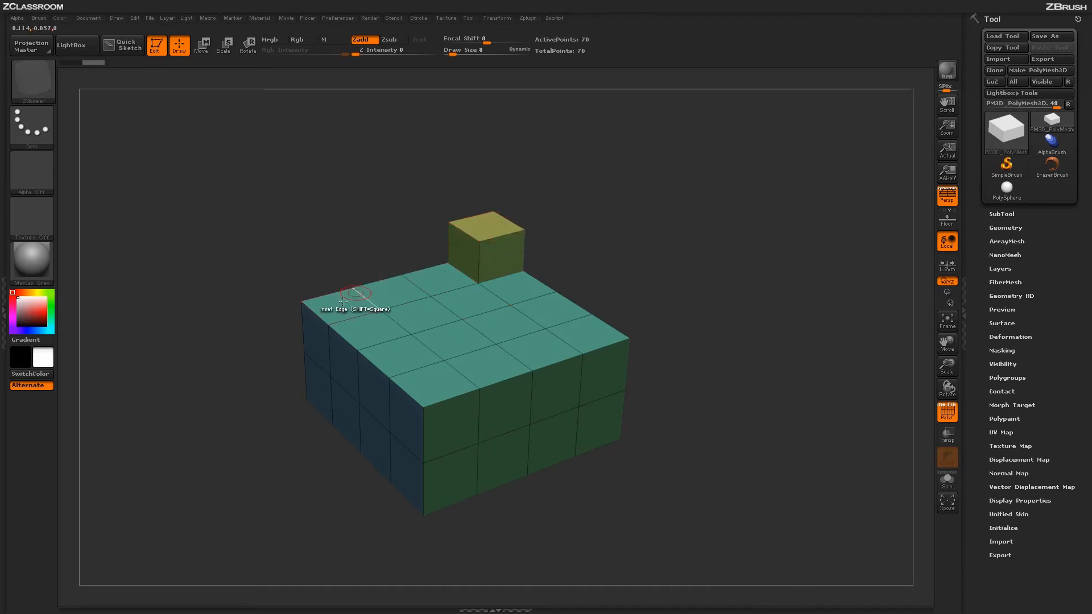
pyautogui.moveTo(352, 305)
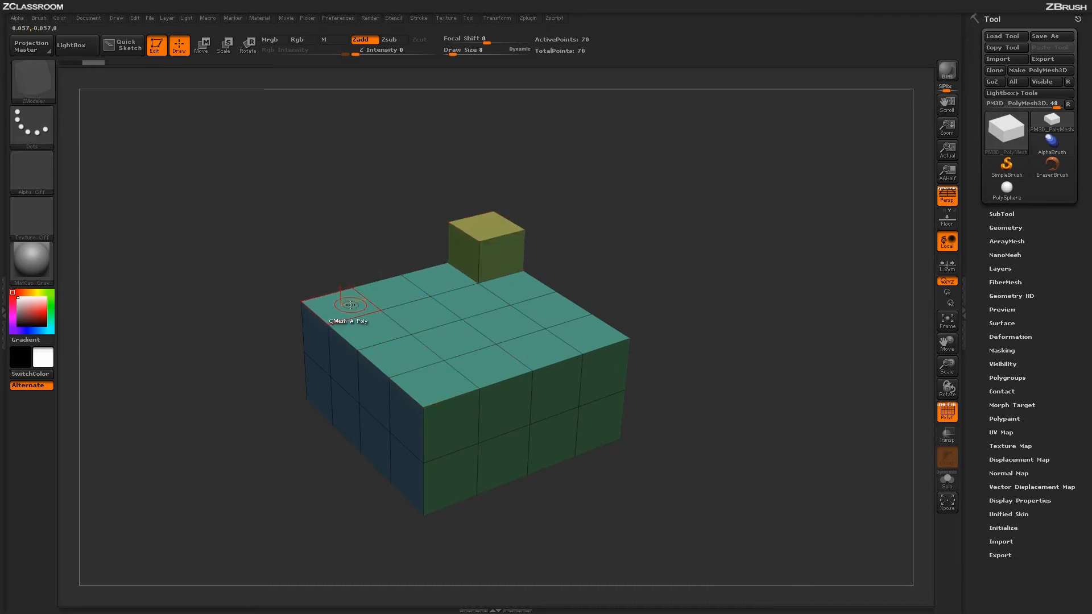
pyautogui.click(351, 304)
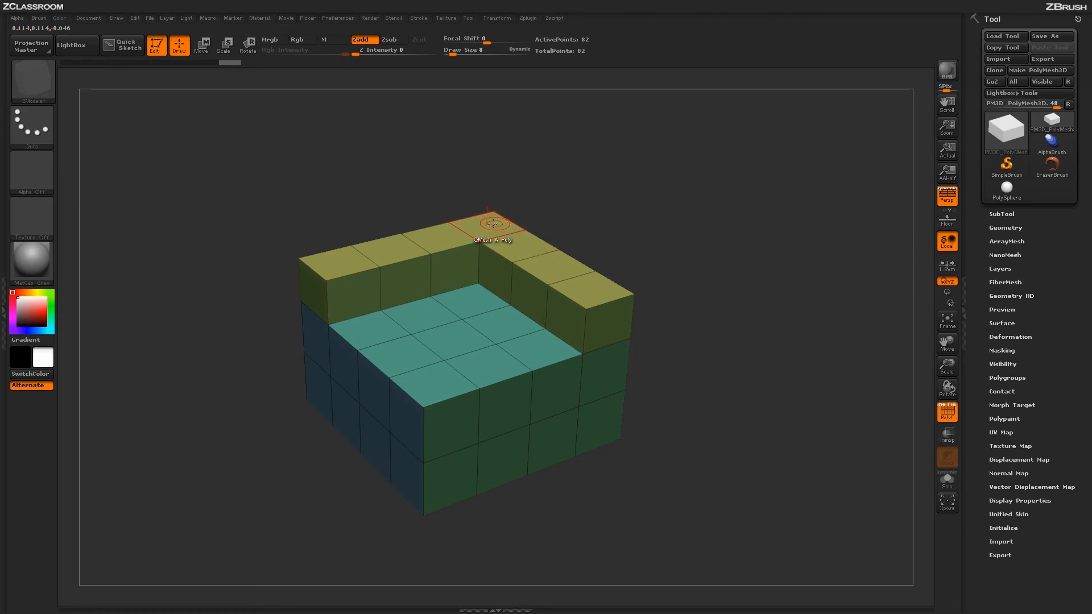
pyautogui.moveTo(552, 265)
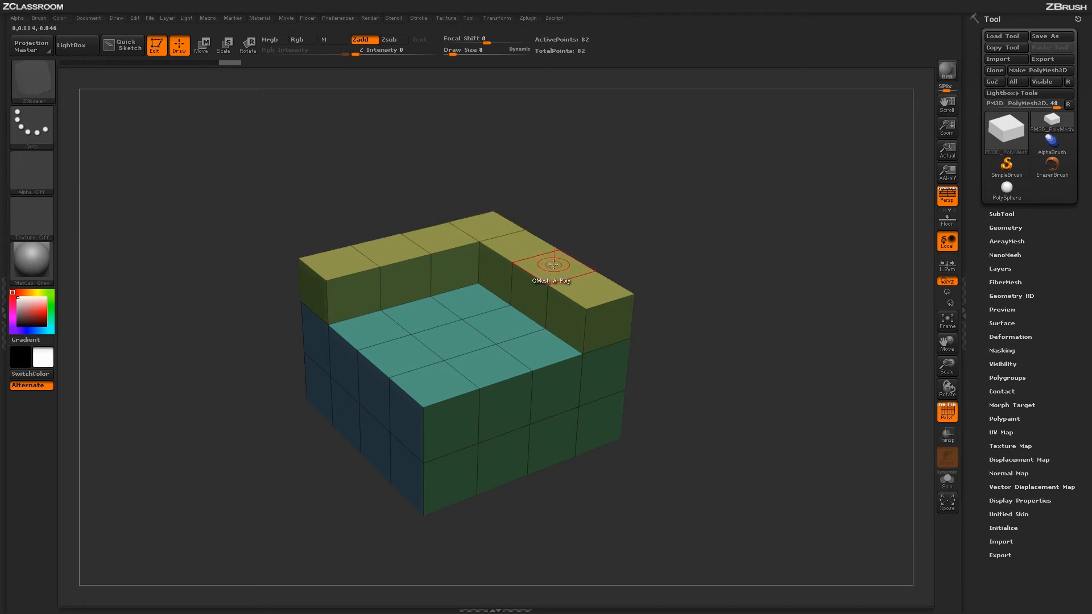
pyautogui.moveTo(542, 272)
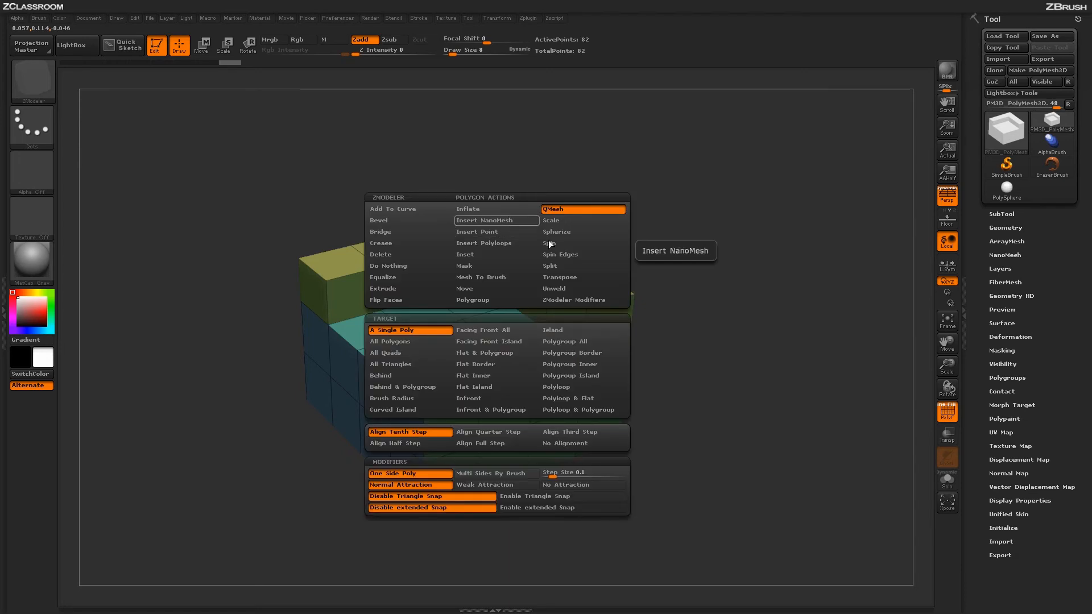
# - Change the ZModeler target and raise alternate wall blocks one step into battlements
pyautogui.click(583, 300)
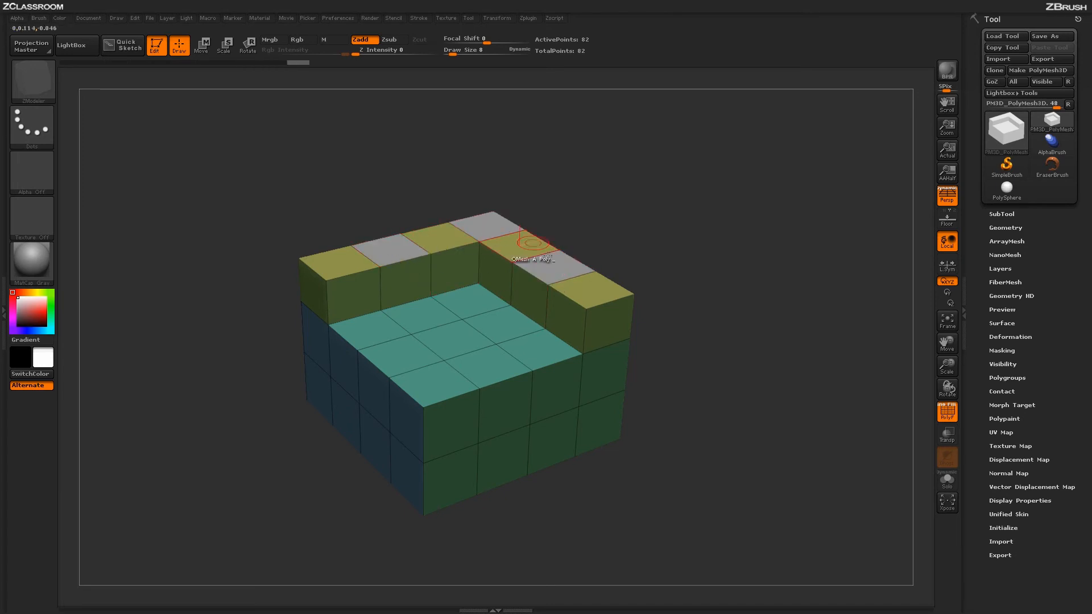
pyautogui.moveTo(559, 263)
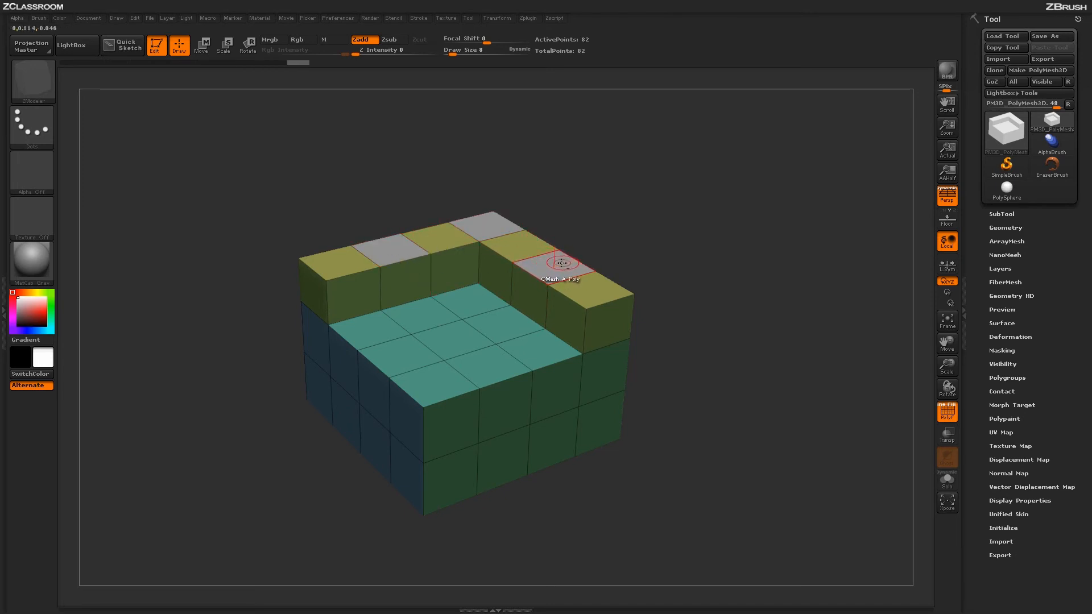
pyautogui.moveTo(471, 223)
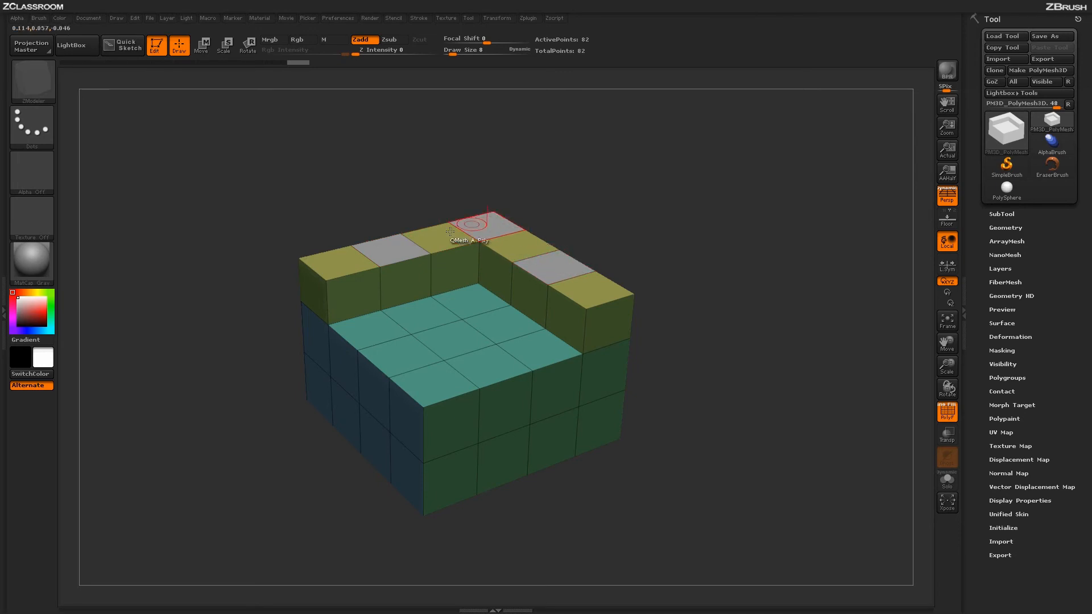
pyautogui.click(474, 225)
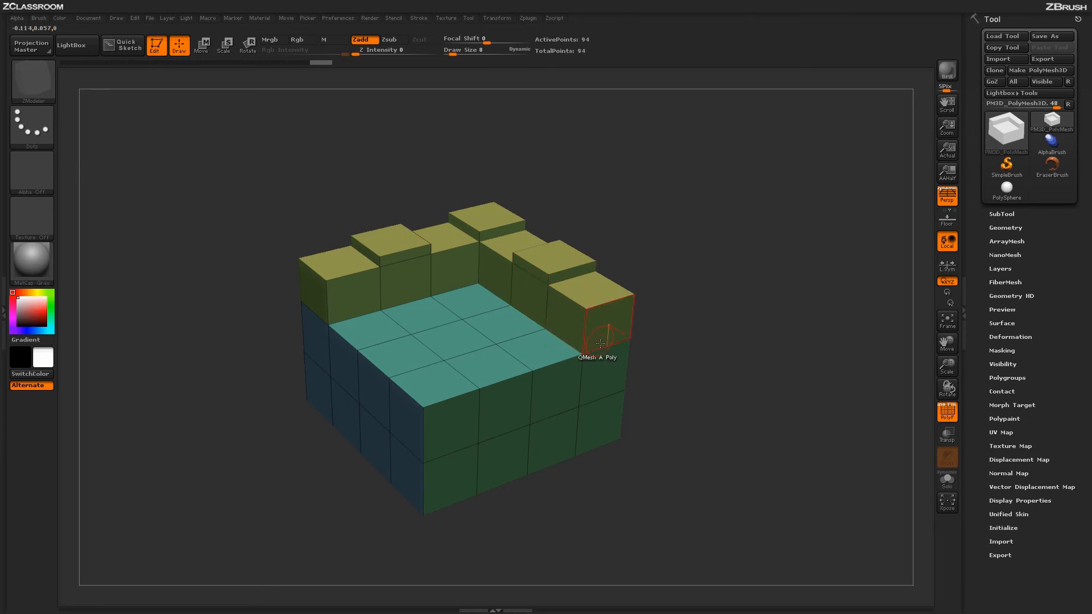
pyautogui.moveTo(410, 238)
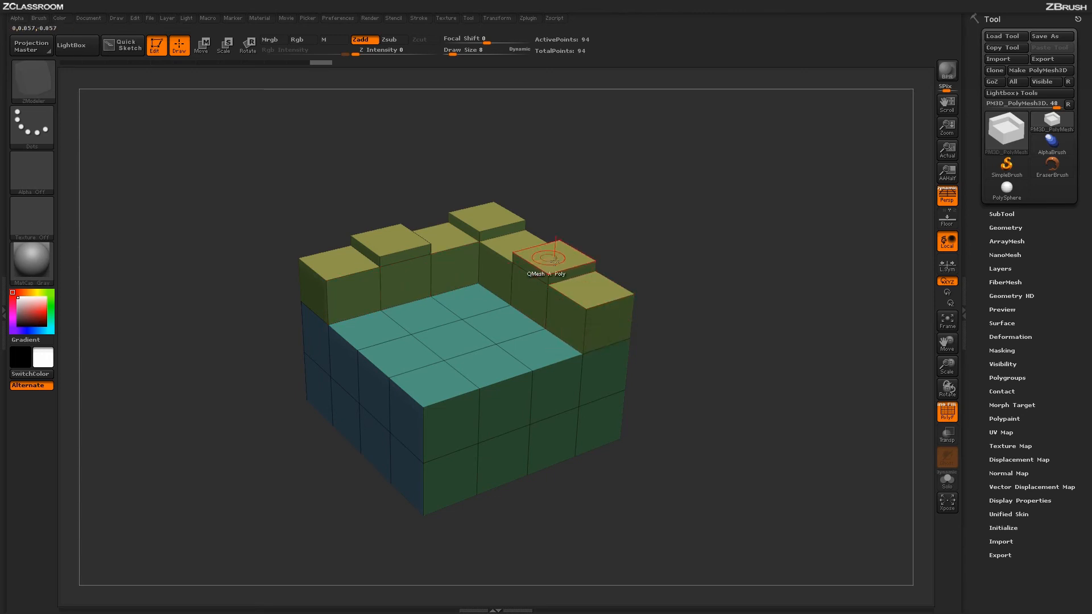
pyautogui.rightClick(547, 261)
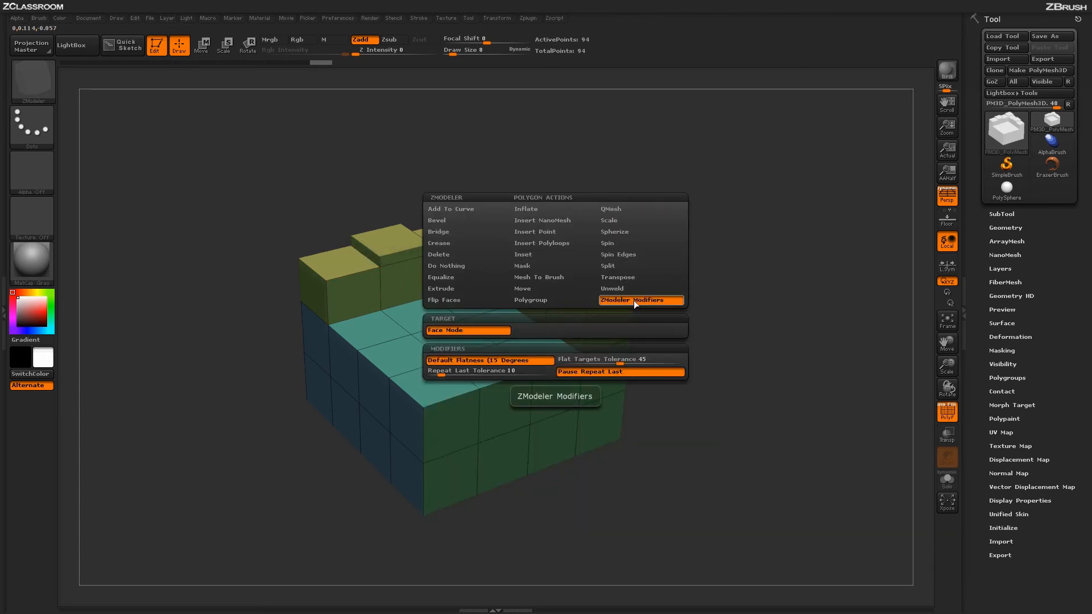
pyautogui.moveTo(572, 379)
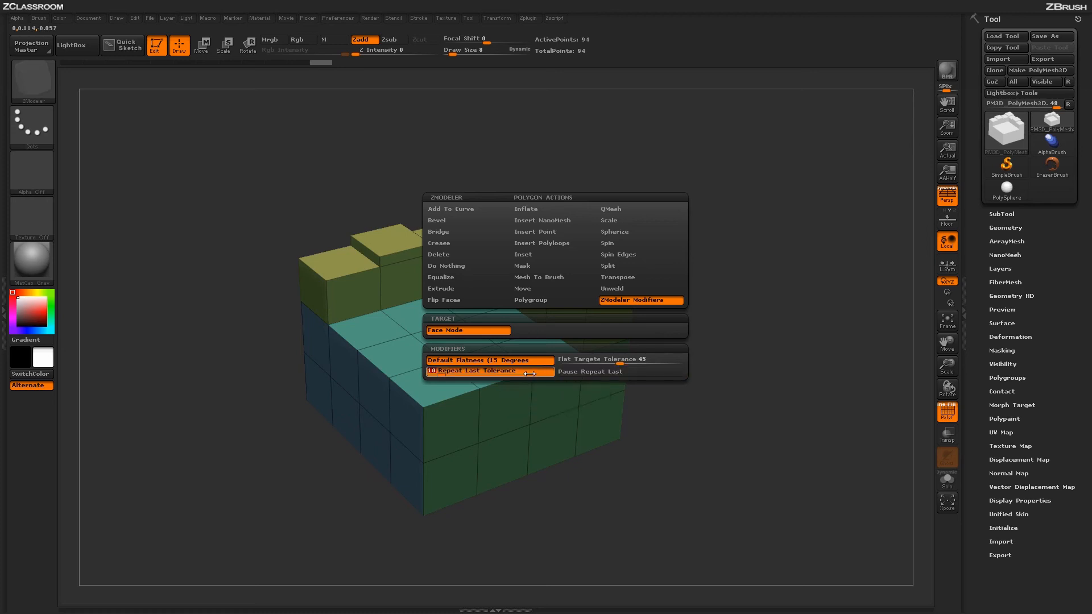
pyautogui.moveTo(489, 370)
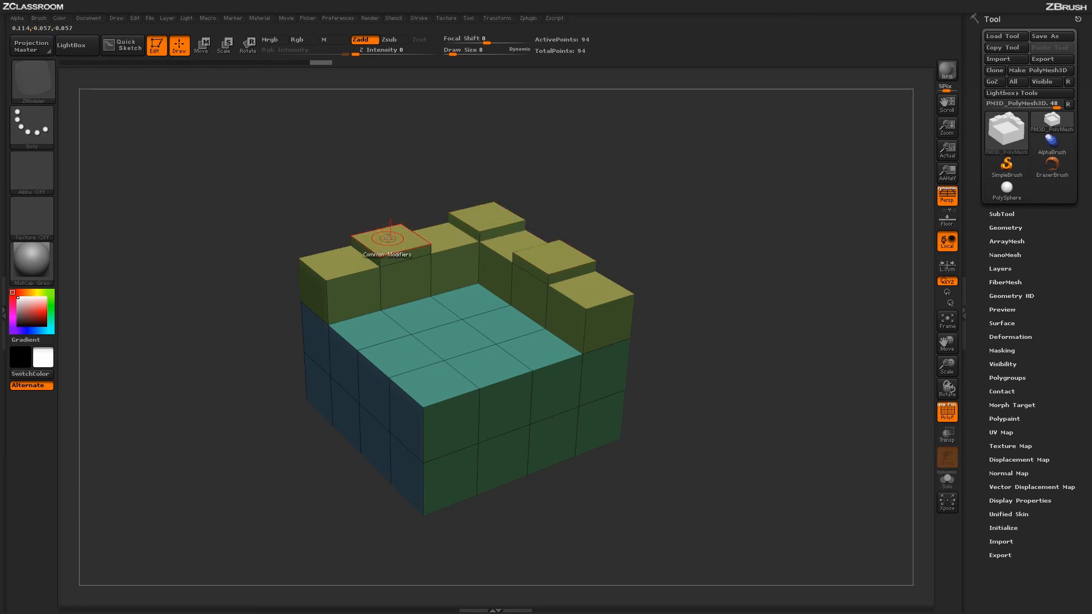
# - QMesh three battlement blocks upward into tall pillars, bringing the mesh to 118 points
pyautogui.click(387, 240)
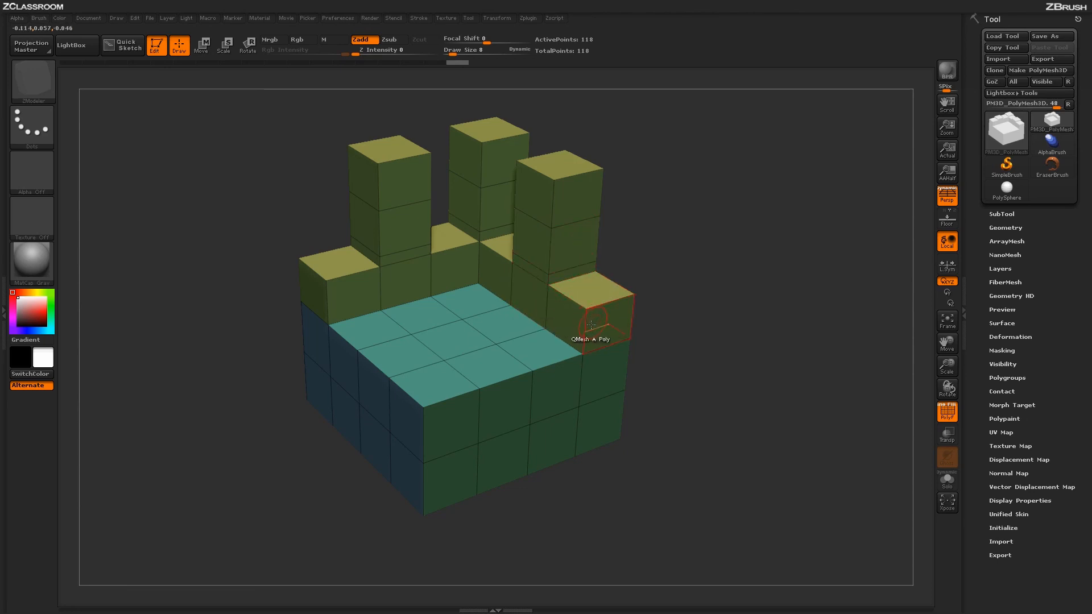
pyautogui.moveTo(436, 375)
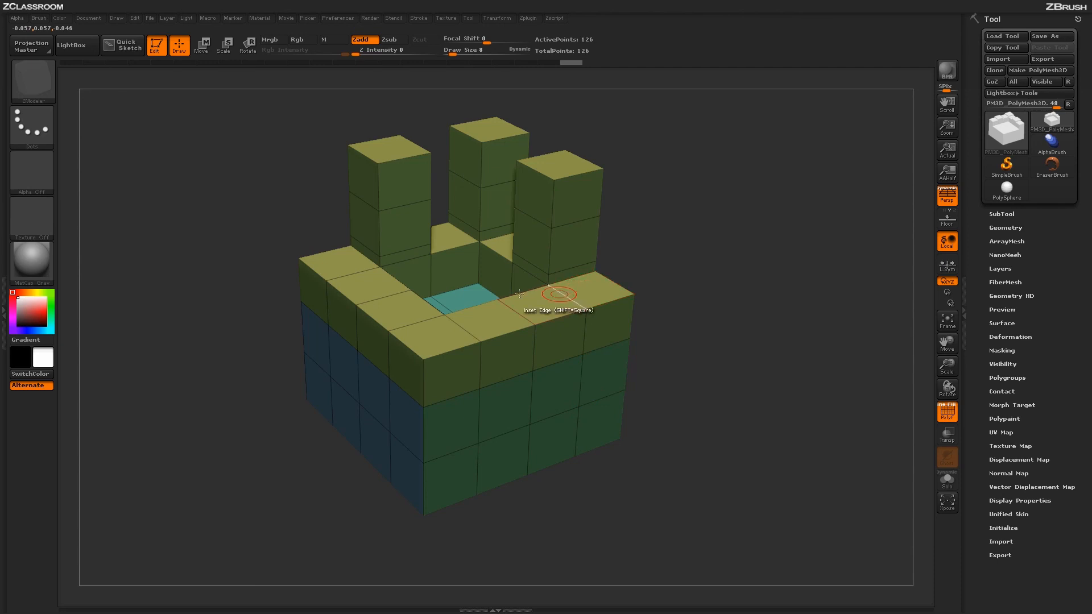
pyautogui.moveTo(578, 286)
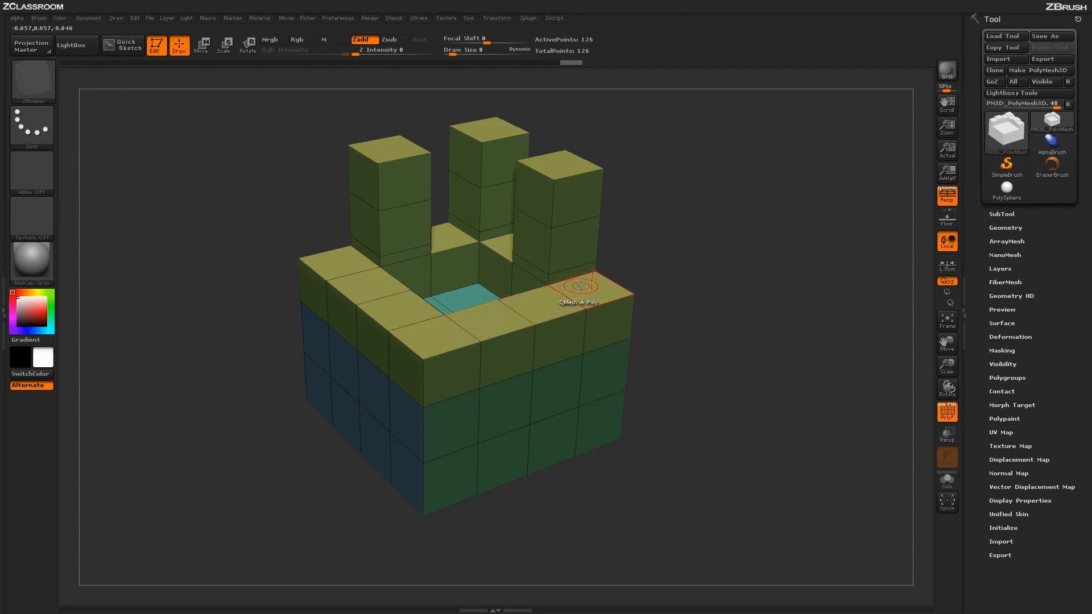
pyautogui.moveTo(584, 287)
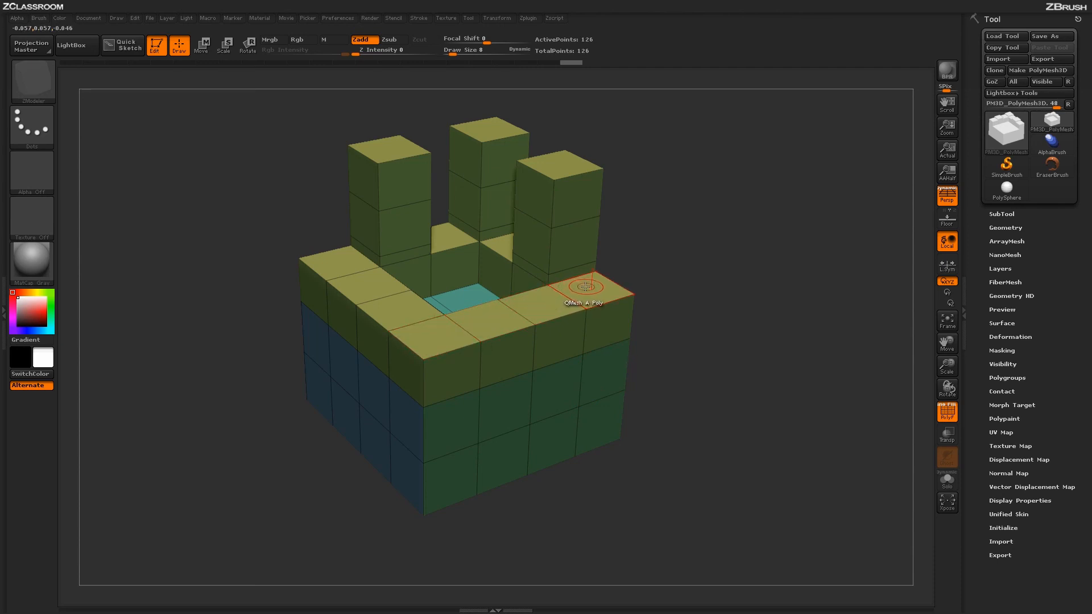